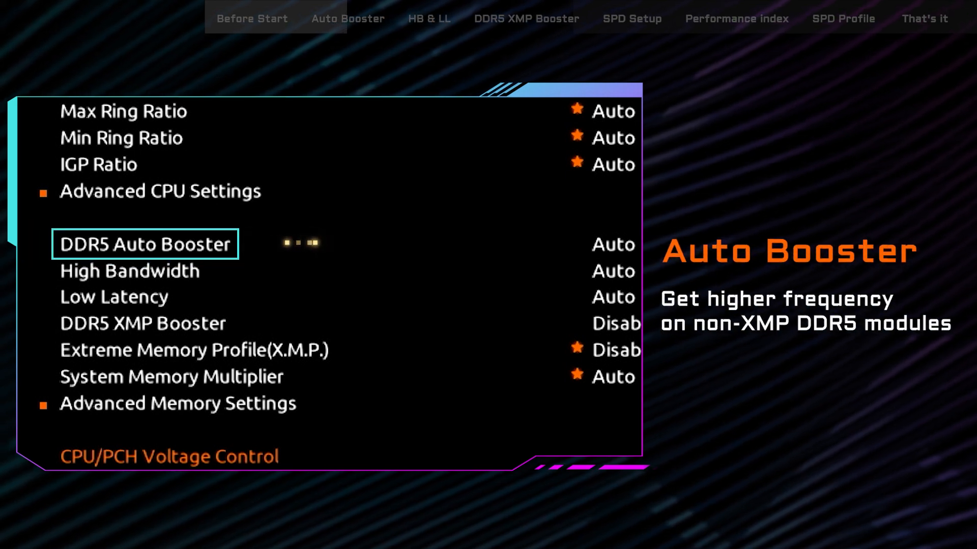
# Step: Set DDR5 Auto Booster to Enabled in the Tweaker settings
pyautogui.click(145, 243)
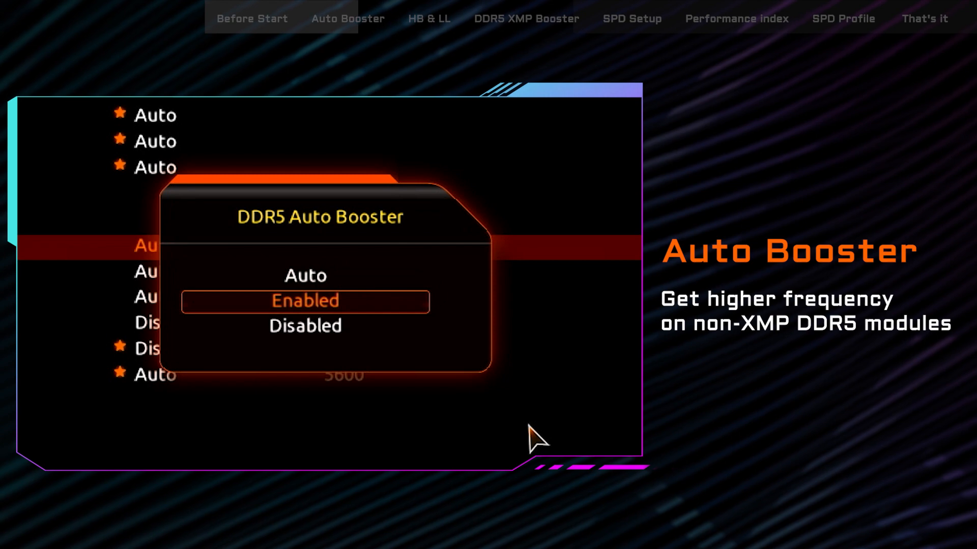
pyautogui.click(304, 301)
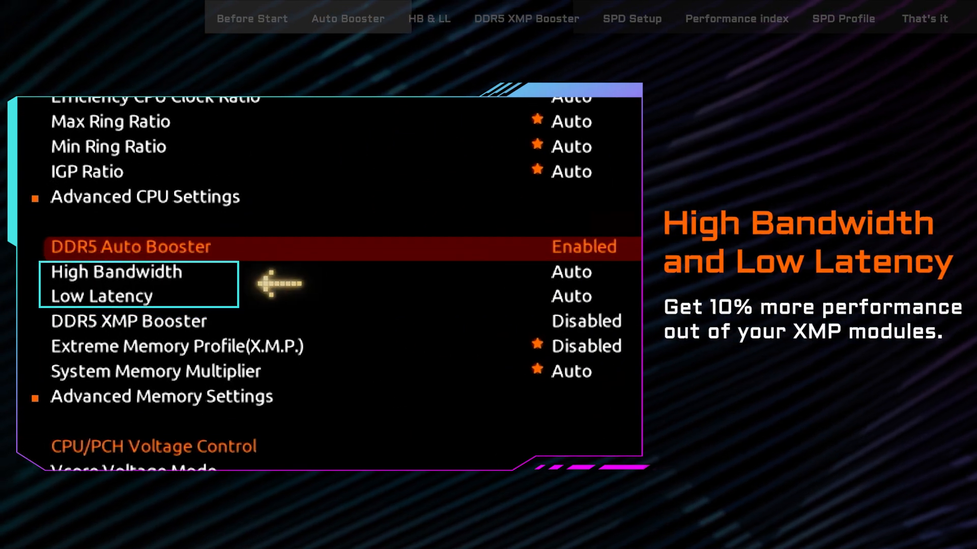
pyautogui.moveTo(277, 284)
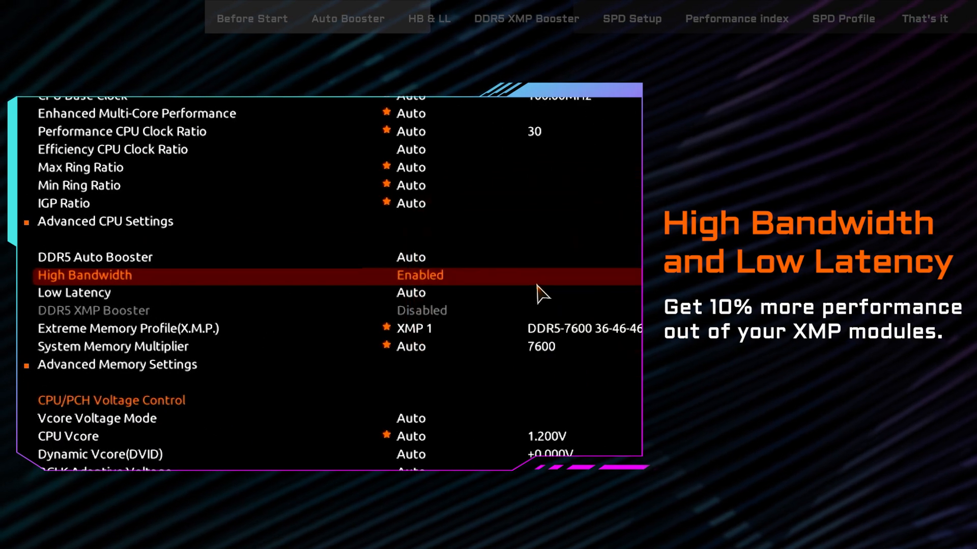
# Step: Set High Bandwidth to Enabled alongside the XMP 1 DDR5-7600 profile
pyautogui.click(74, 293)
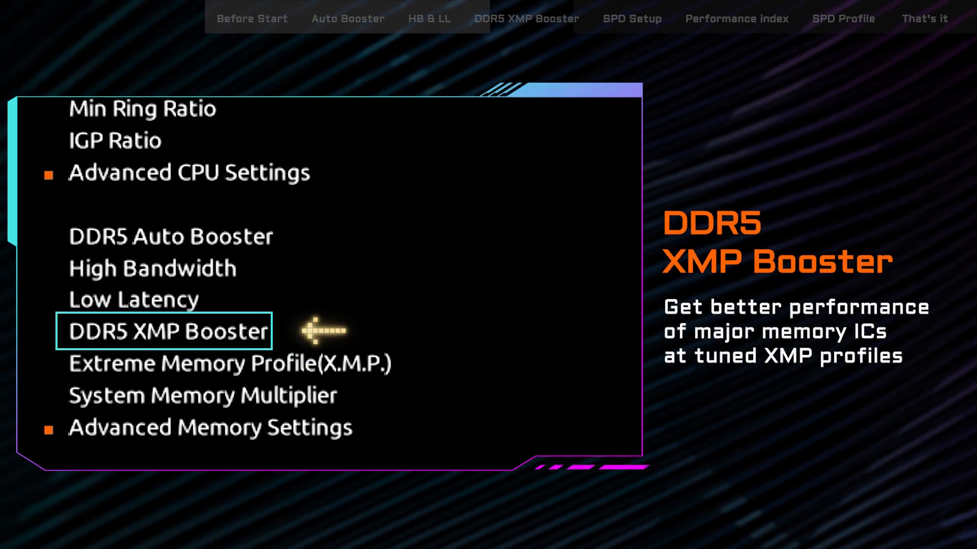
pyautogui.click(164, 331)
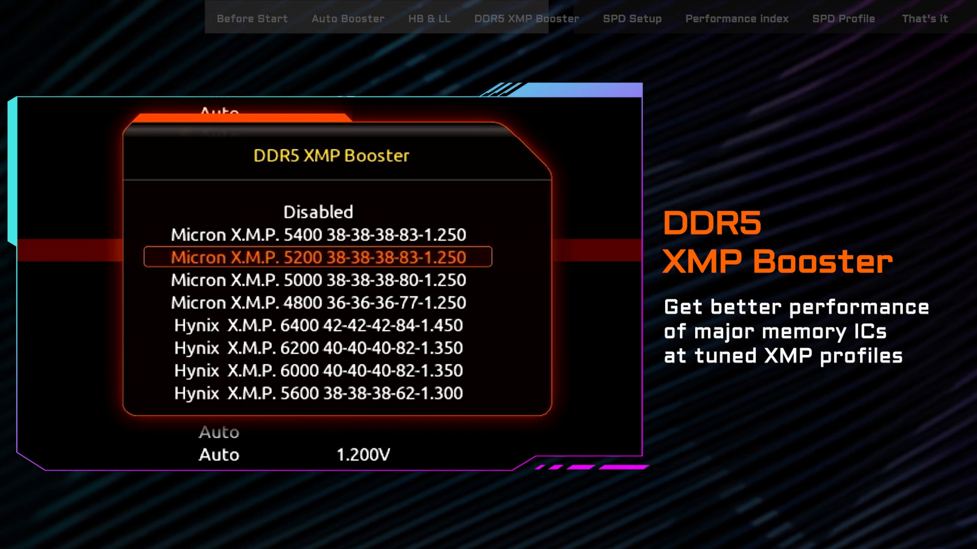
pyautogui.click(317, 257)
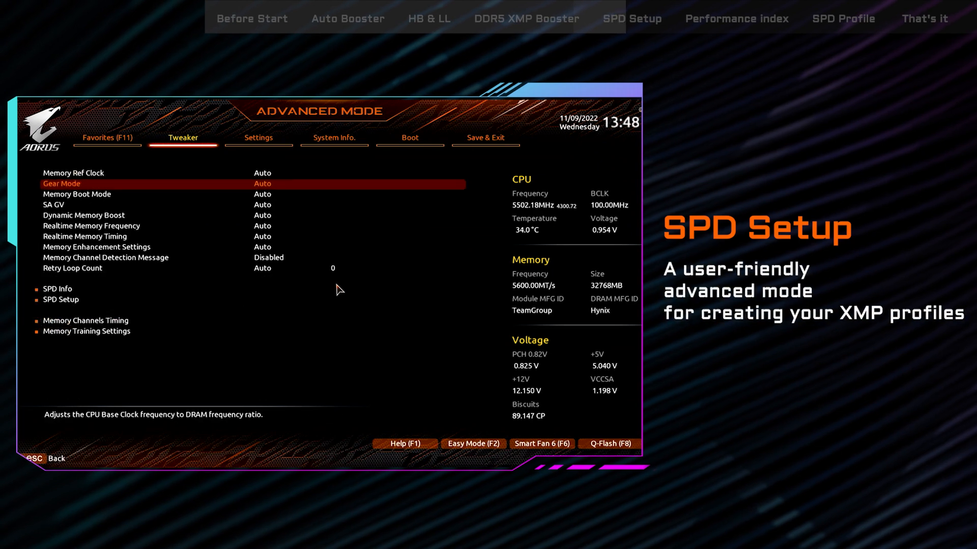
pyautogui.click(61, 299)
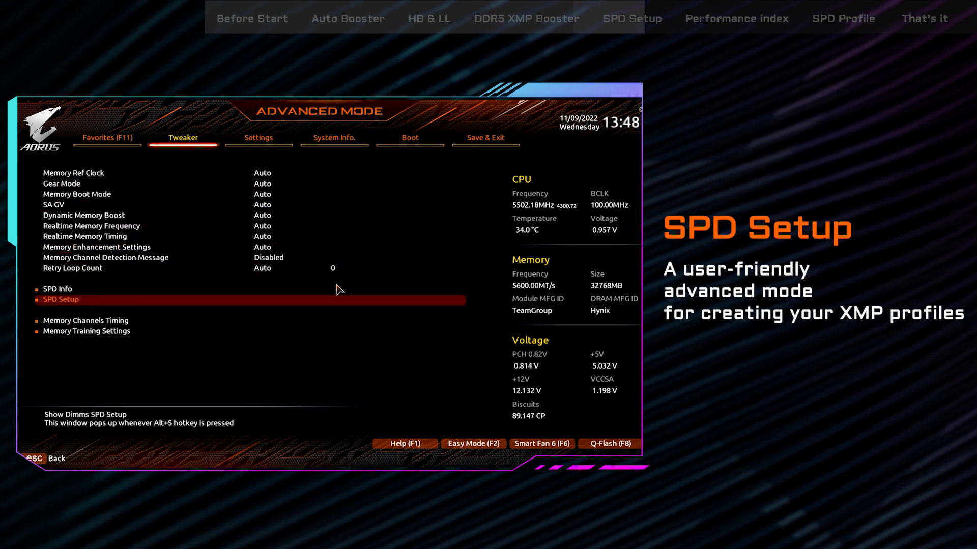
pyautogui.click(61, 299)
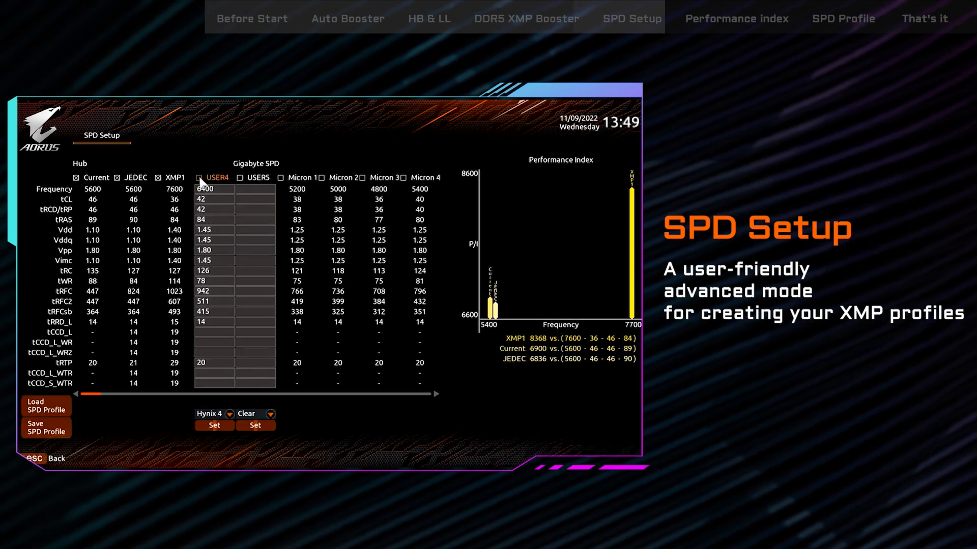
pyautogui.click(199, 177)
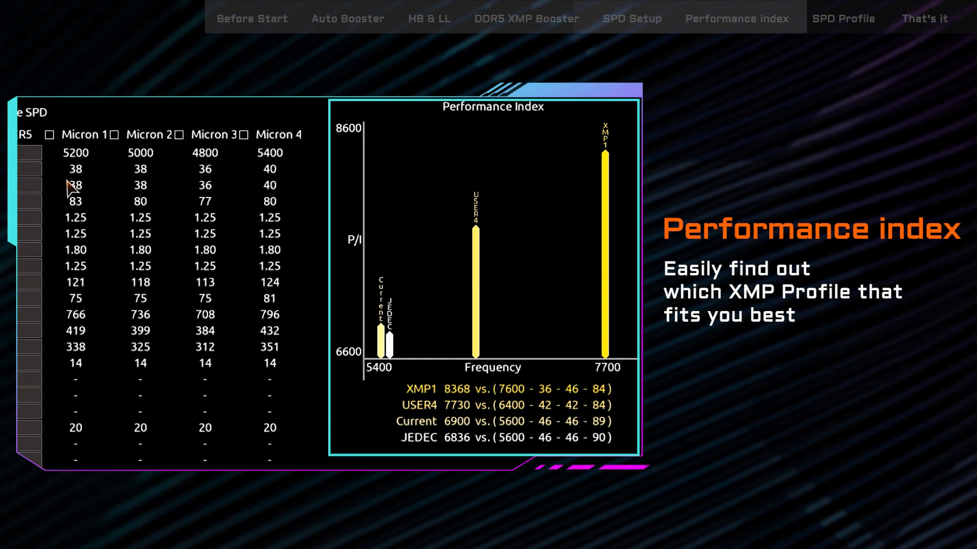
# Step: Save the USER4 timings as an SPD profile so XMP 4 becomes available
pyautogui.click(844, 18)
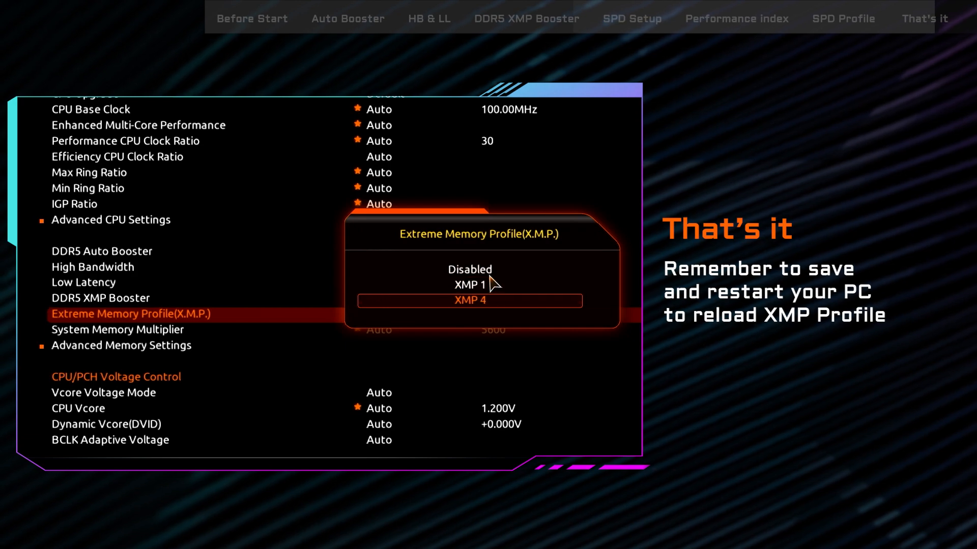
# Step: Select XMP 4 as the active Extreme Memory Profile, then save and restart
pyautogui.click(469, 301)
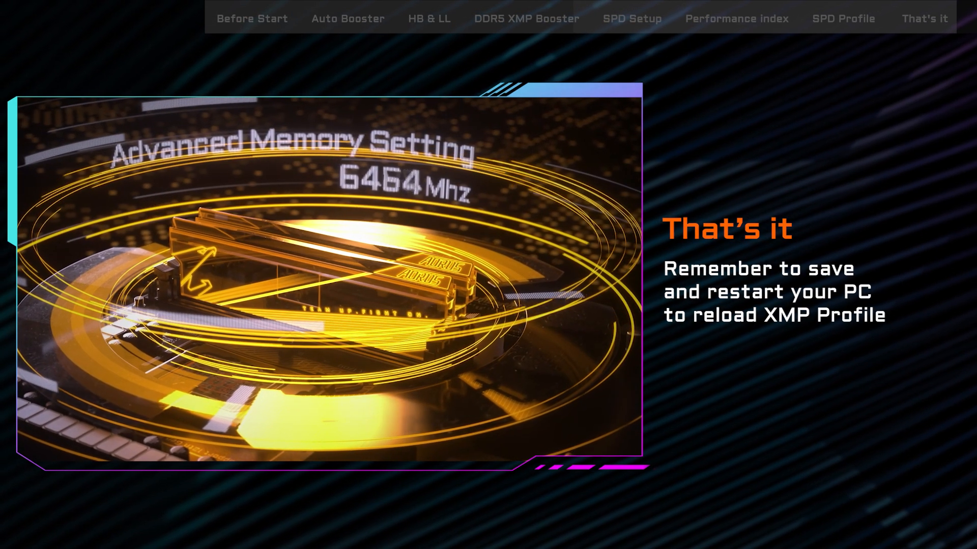